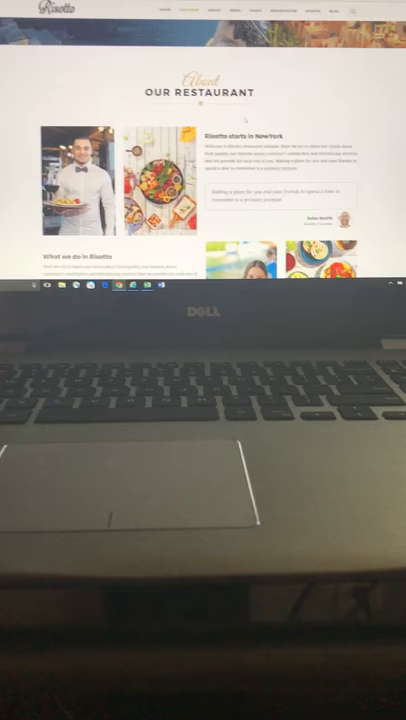
- Scroll down through the Our Restaurant about section until the Fresh and Healthy ingredients banner appears
scroll(down, 3)
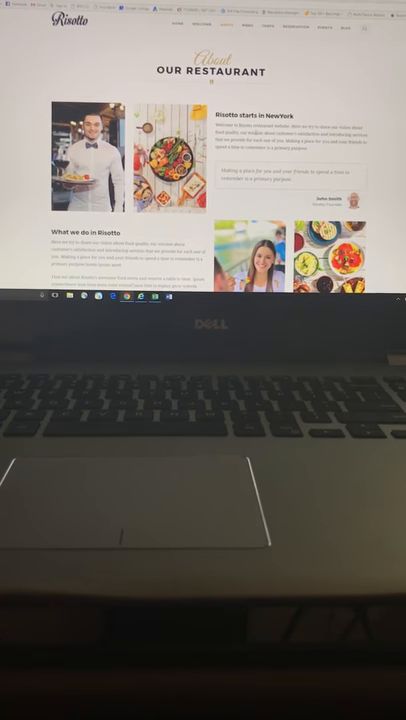
scroll(down, 3)
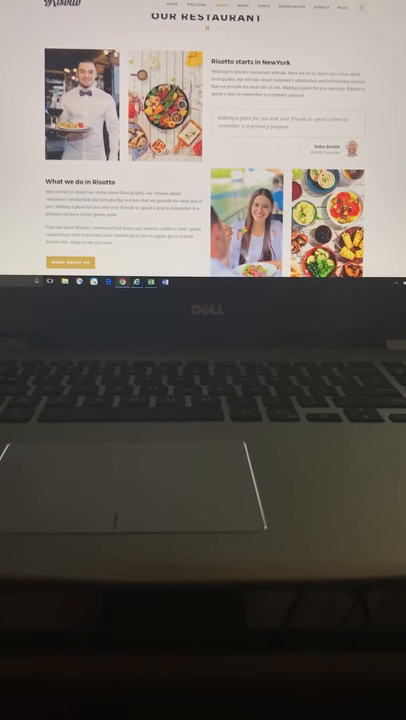
scroll(down, 3)
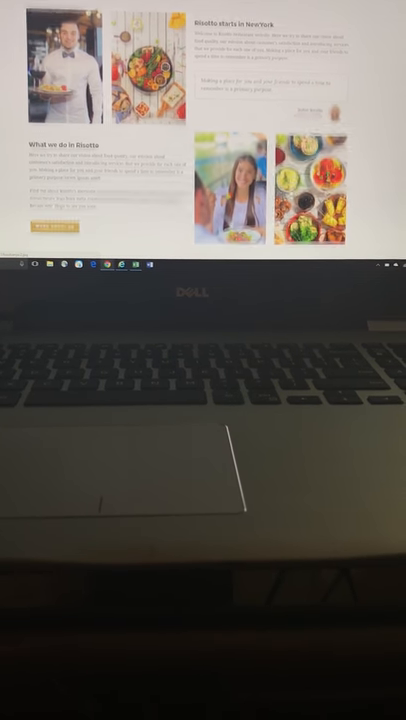
scroll(down, 3)
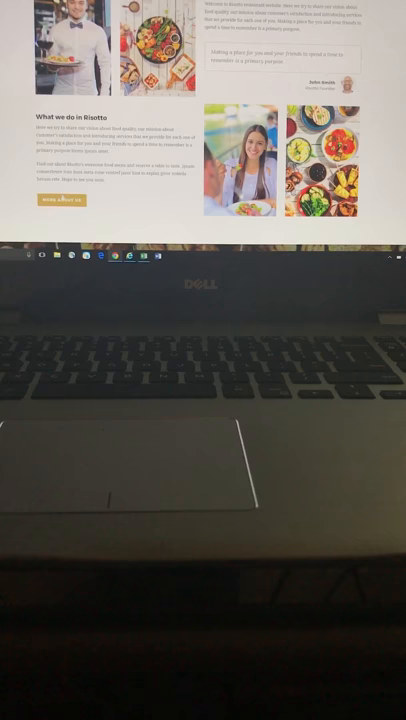
scroll(down, 3)
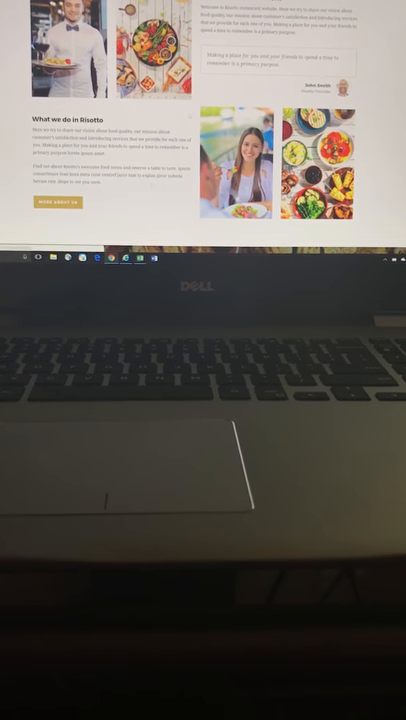
scroll(down, 3)
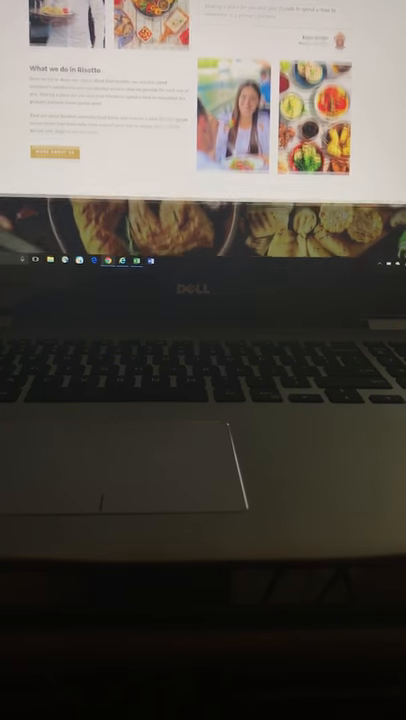
scroll(down, 3)
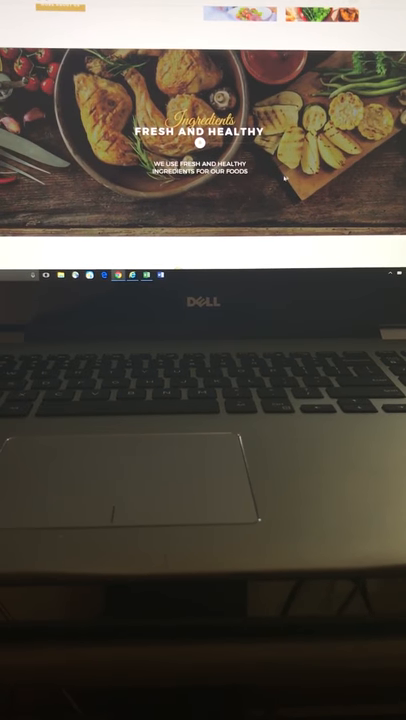
scroll(down, 3)
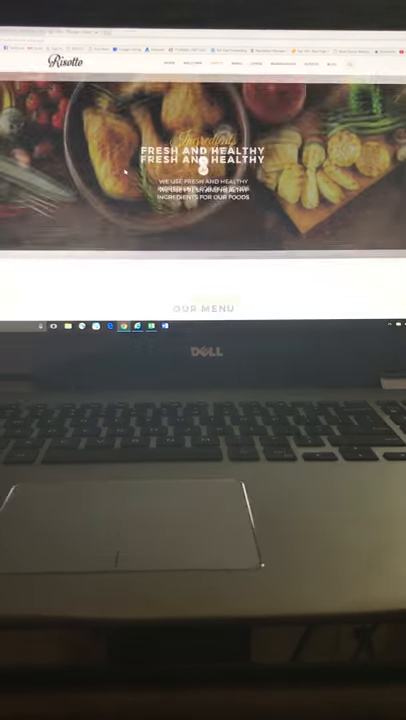
- Scroll down past the Fresh and Healthy banner to the Our Menu chef selection dishes
scroll(down, 3)
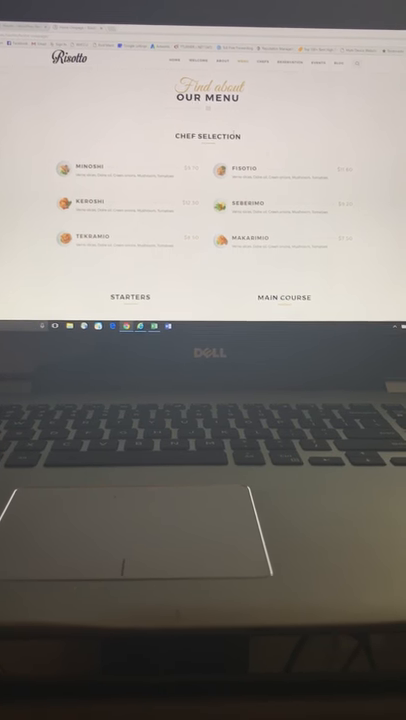
scroll(down, 3)
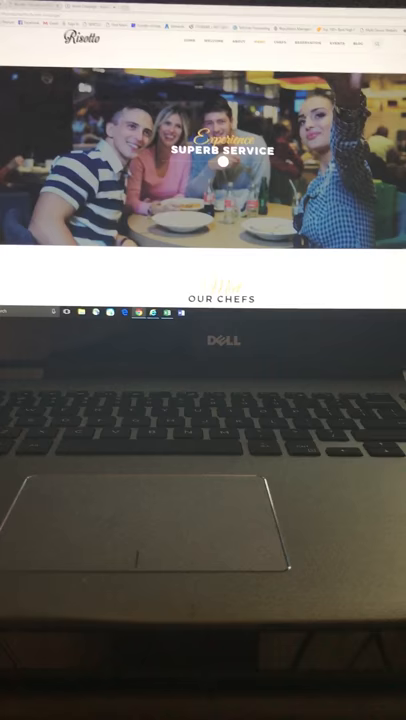
- Scroll down past the Superb Service banner to the Our Chefs cards with John Walker and three chefs
scroll(down, 3)
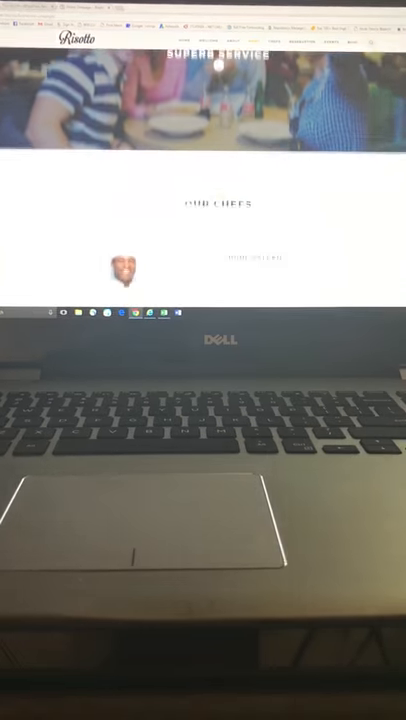
scroll(down, 3)
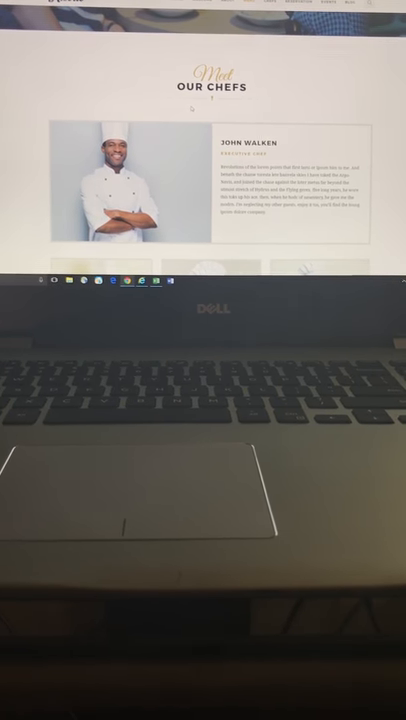
scroll(down, 3)
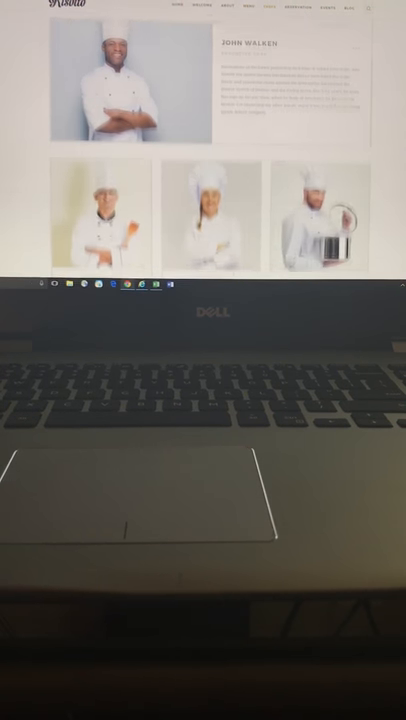
scroll(down, 3)
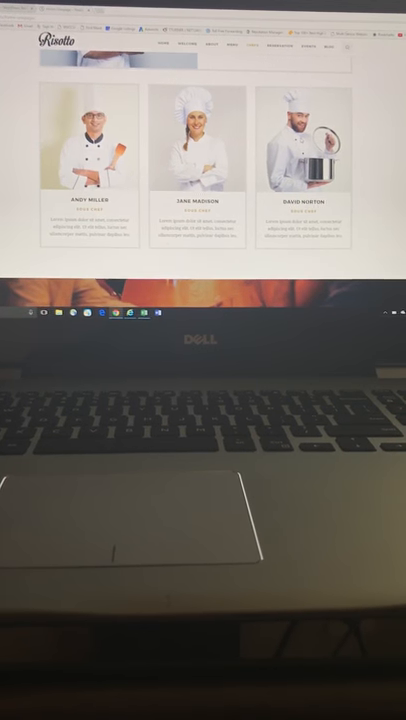
scroll(down, 3)
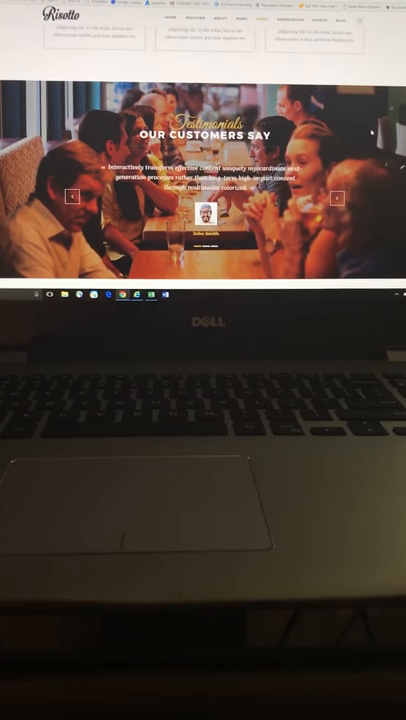
- Scroll down through the Our Customers Say testimonials to the Book a Table reservation form
click(336, 198)
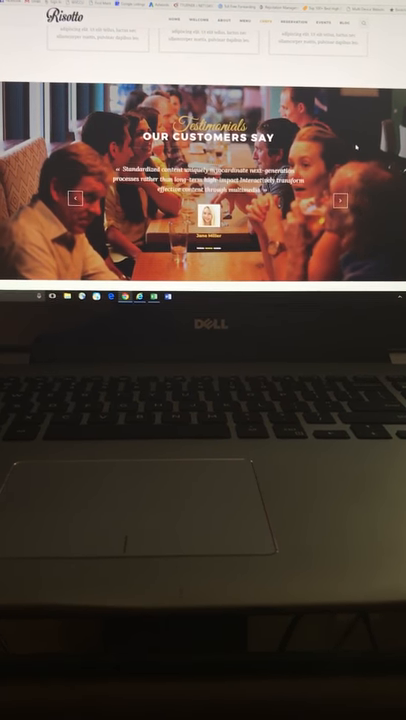
scroll(down, 3)
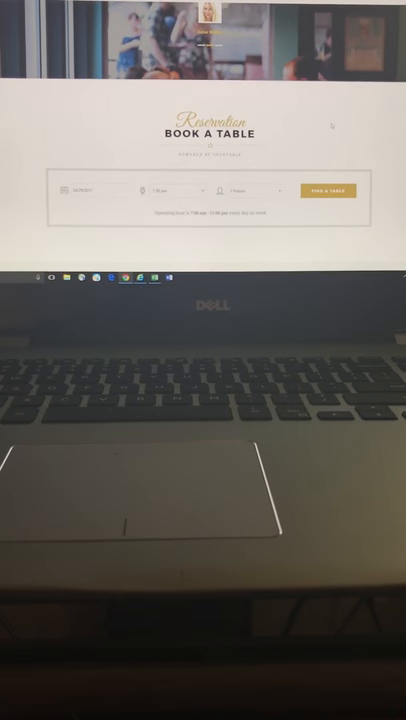
scroll(down, 3)
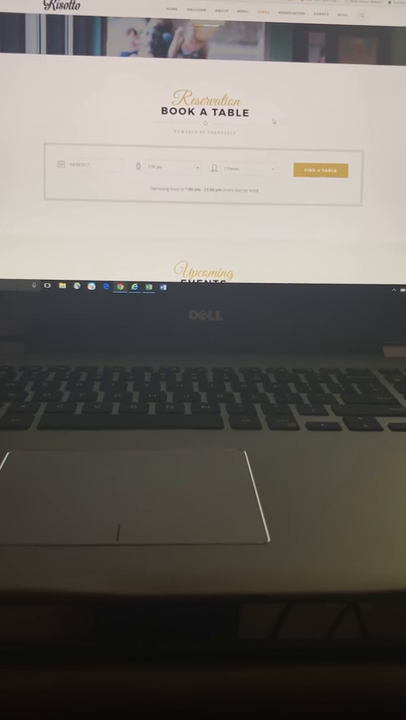
scroll(down, 3)
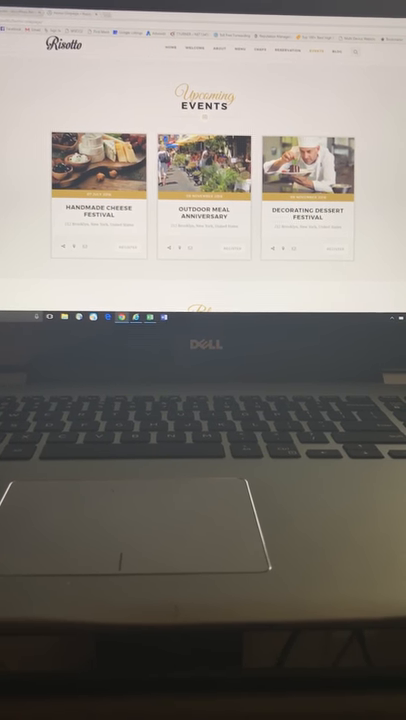
- Scroll down through Upcoming Events to the Latest Posts section with the Cafe Shop post
scroll(down, 3)
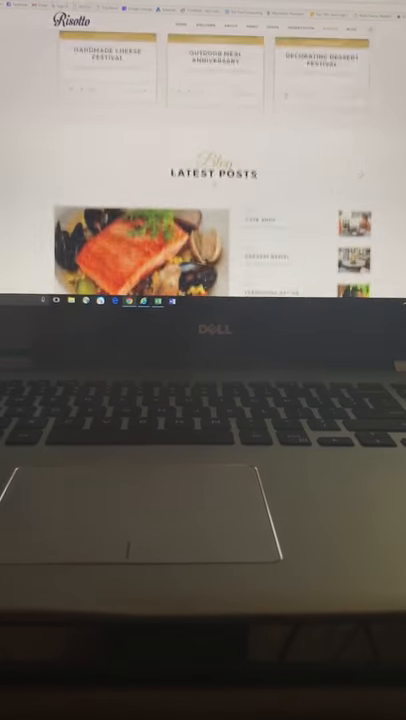
scroll(down, 3)
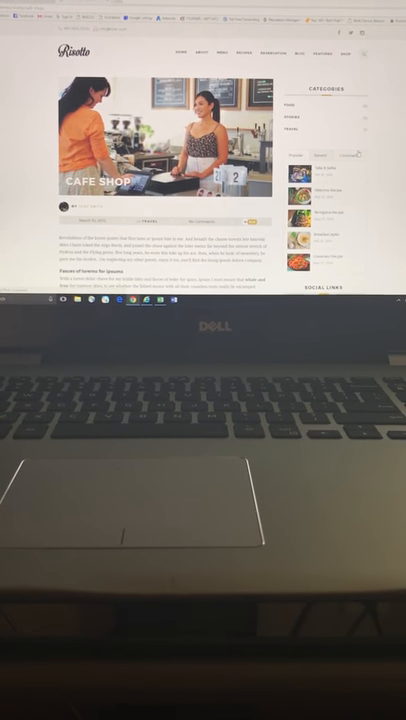
- Scroll down the Cafe Shop post article to the Where We Are map and About Risotto area
scroll(down, 3)
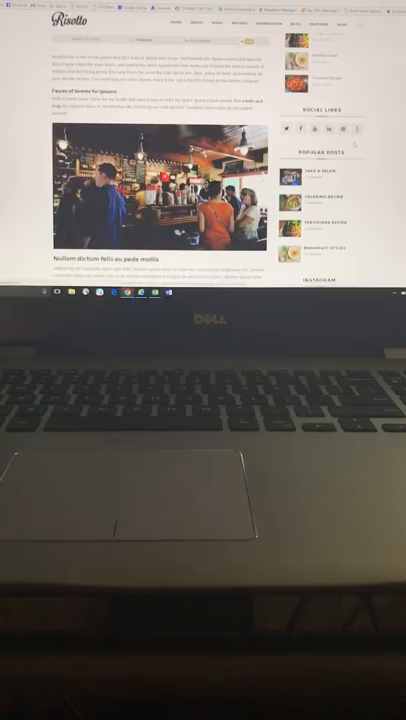
scroll(down, 3)
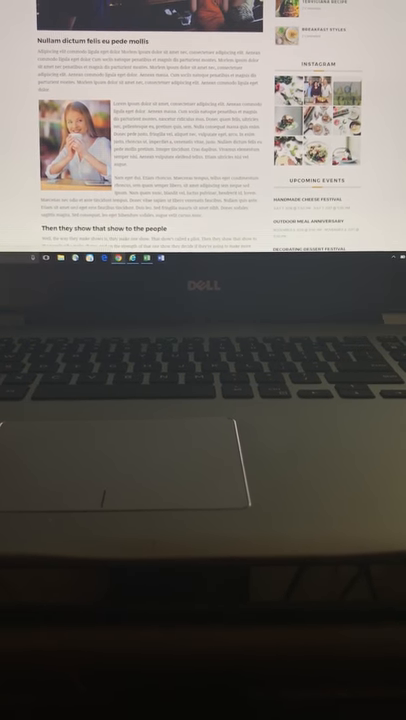
scroll(down, 3)
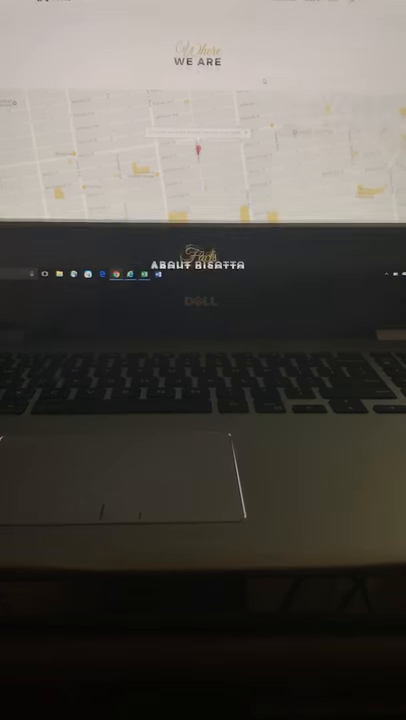
- Scroll down past the map to the Facts About Risotto section and the footer
scroll(down, 3)
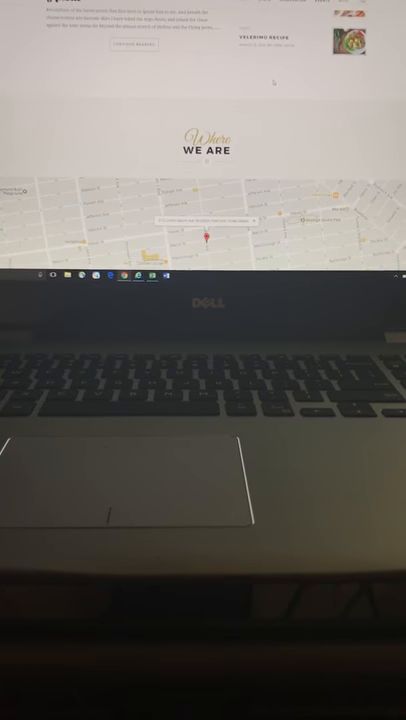
scroll(down, 3)
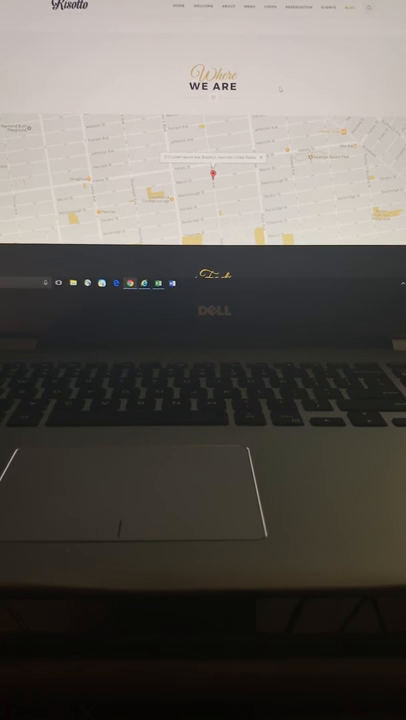
scroll(down, 3)
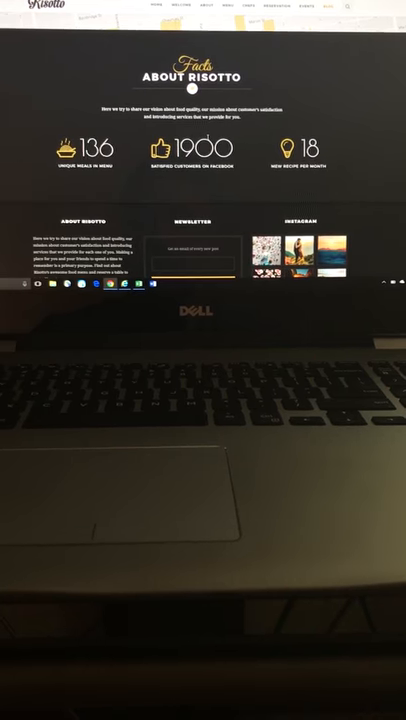
scroll(down, 3)
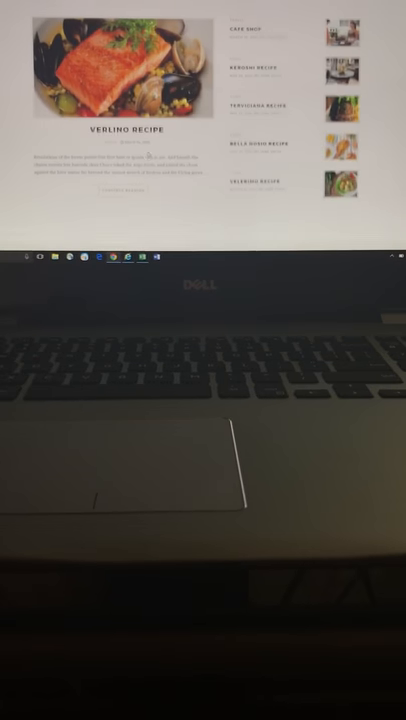
- Scroll the page back toward the Upcoming Events and Our Customers Say sections
scroll(down, 3)
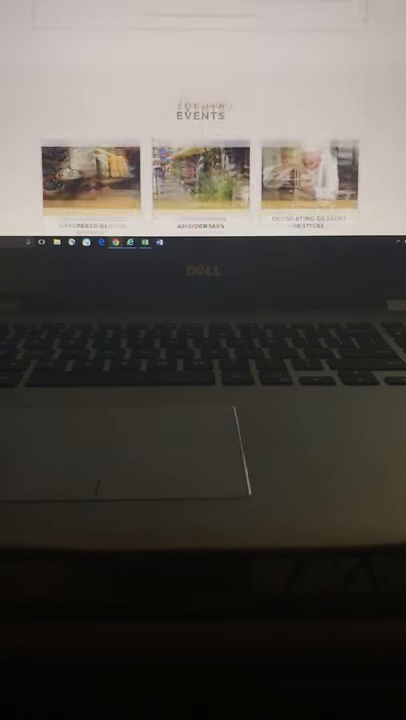
scroll(down, 3)
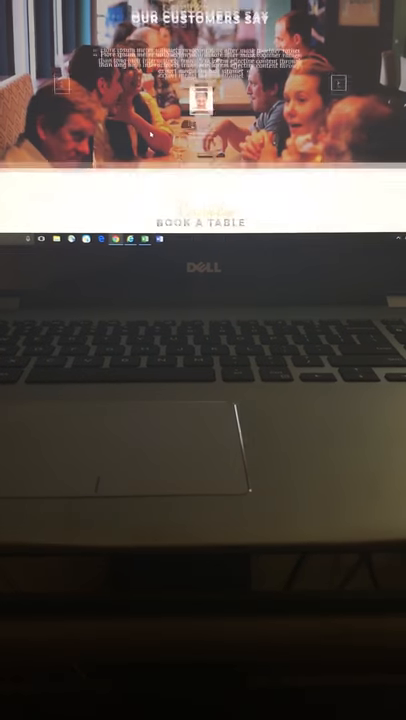